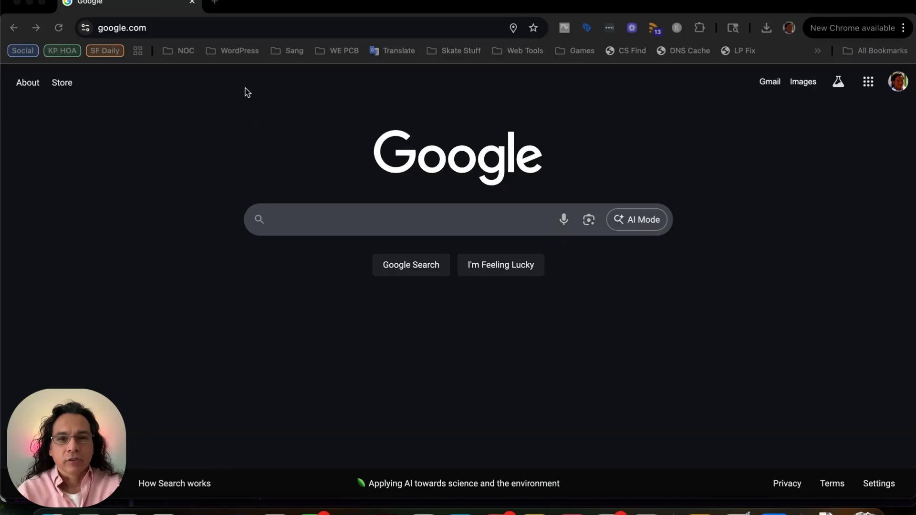
mouse_move(302, 129)
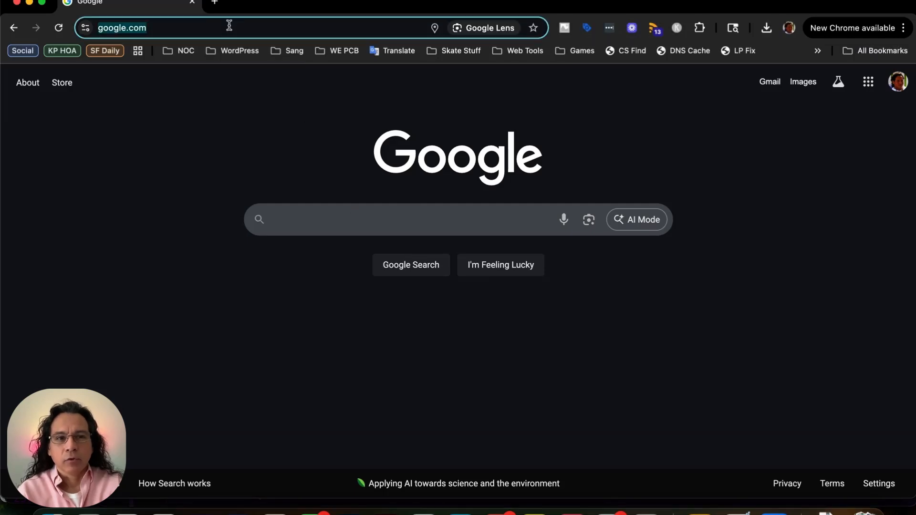
Search Google for "google cloud console".
text(console.cloud.google.com)
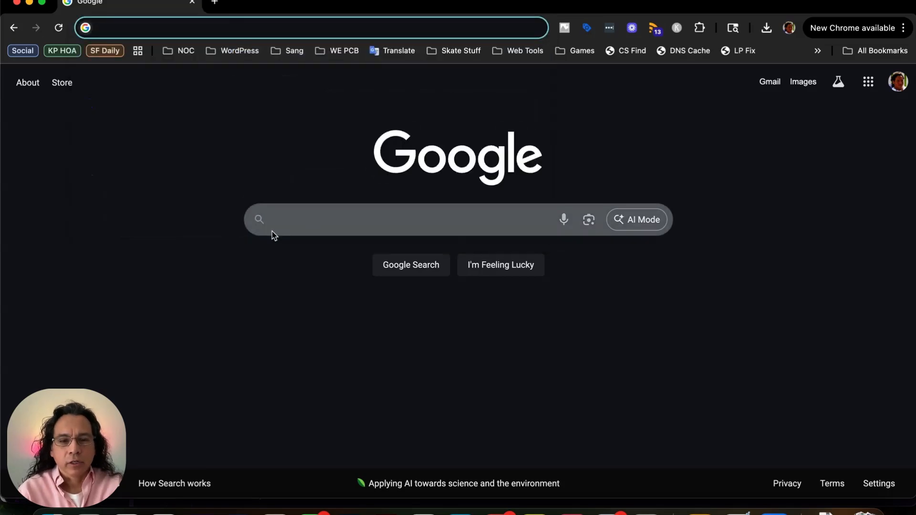
text(google cloud consol)
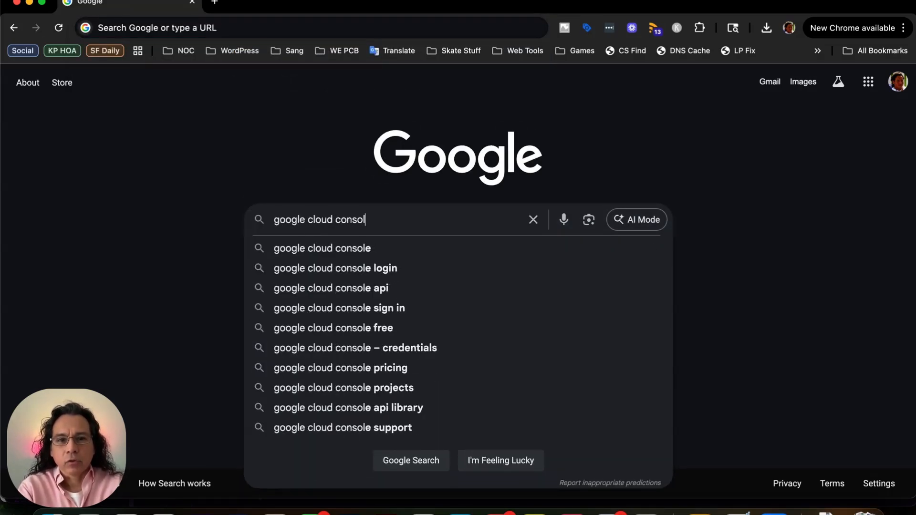
click(321, 248)
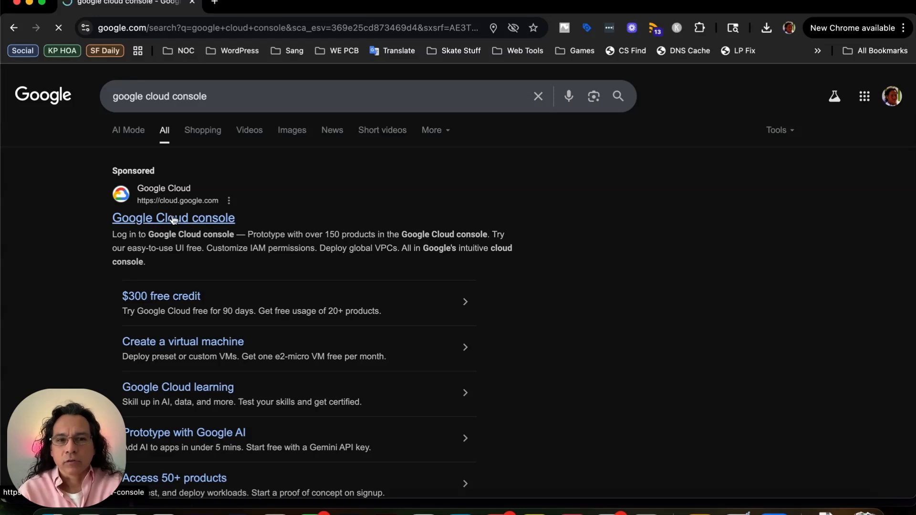
Open the Google Cloud console under the other Google account, landing in SF Sandbox.
click(172, 218)
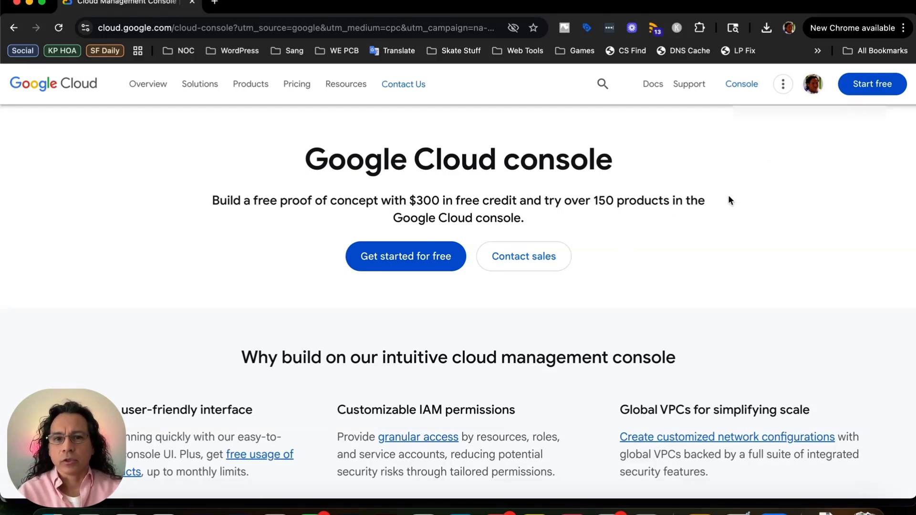
mouse_move(769, 164)
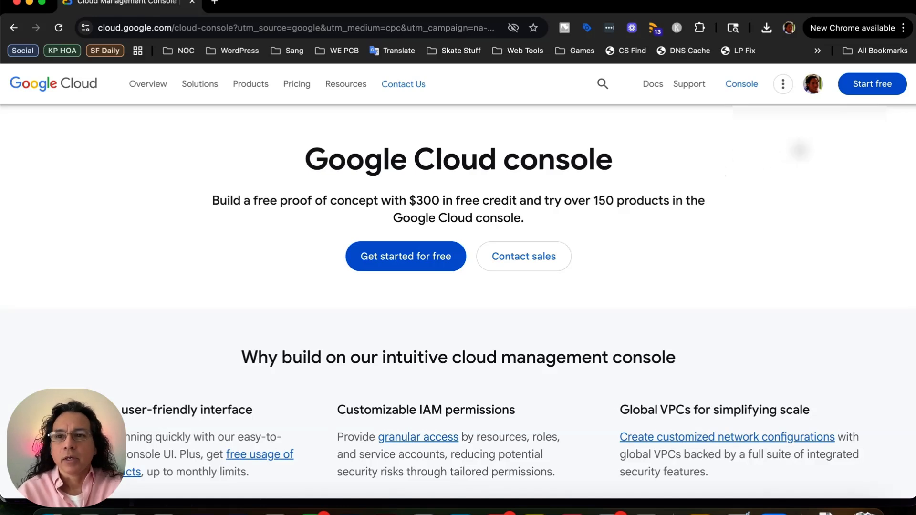
click(811, 83)
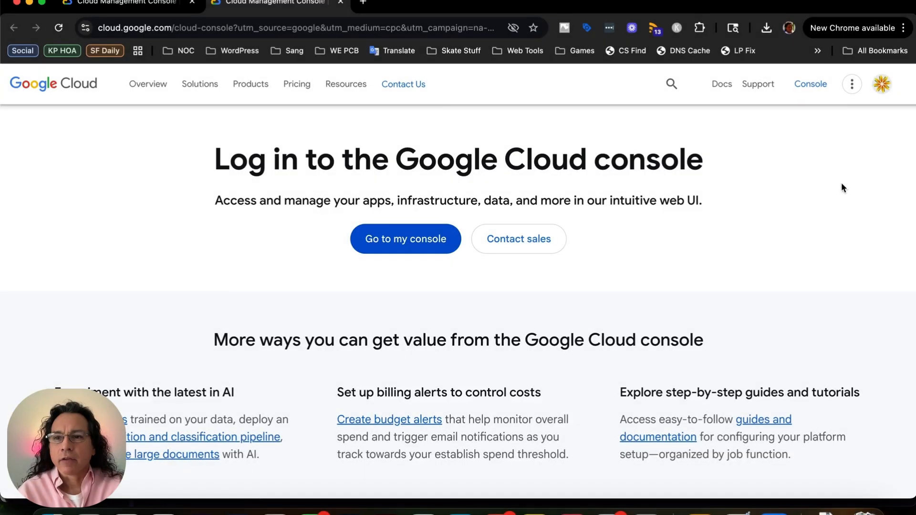
click(809, 83)
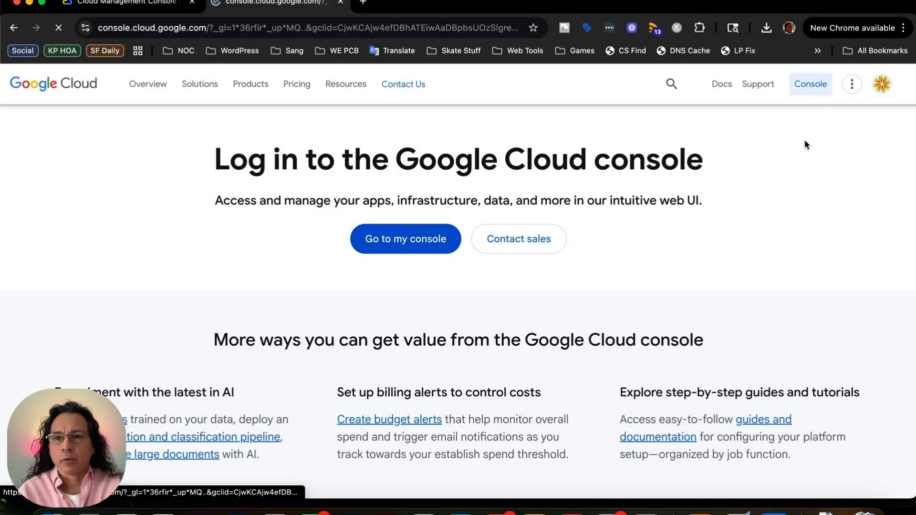
click(405, 238)
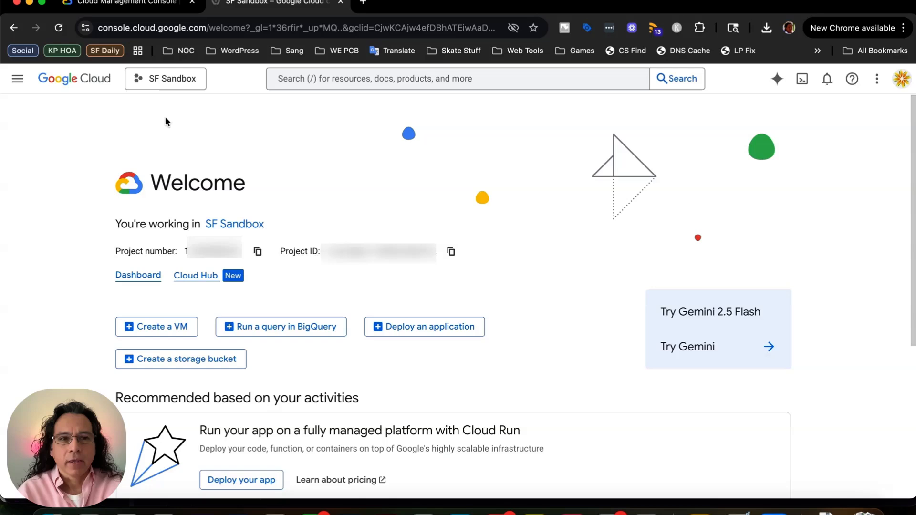
mouse_move(165, 78)
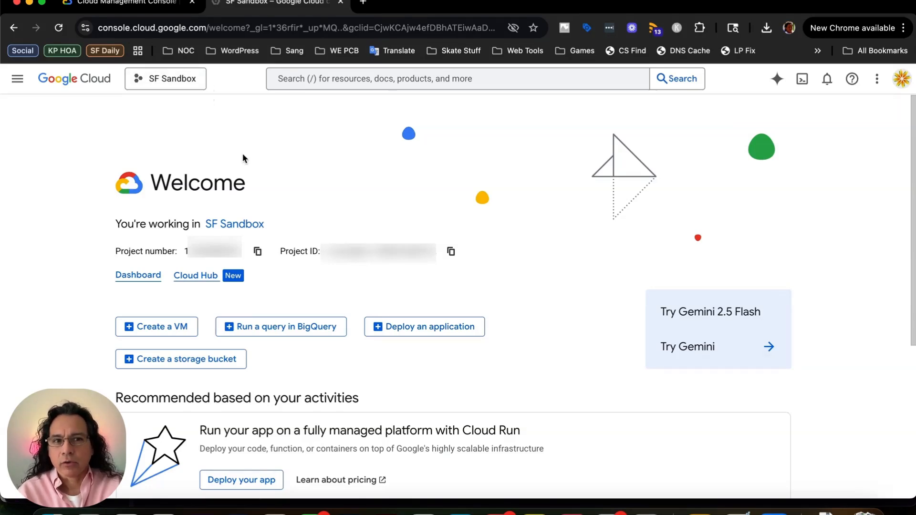
mouse_move(166, 79)
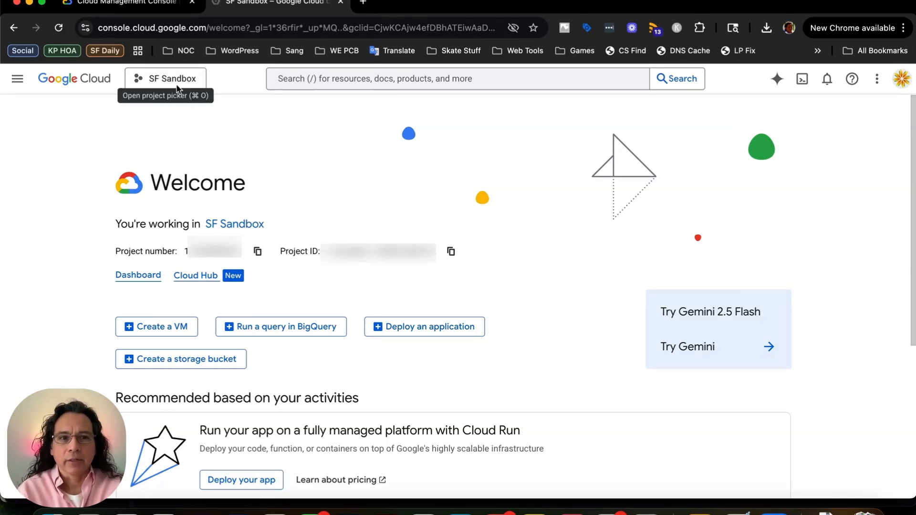
Switch the active project to Gemini API from the recent projects list.
click(165, 78)
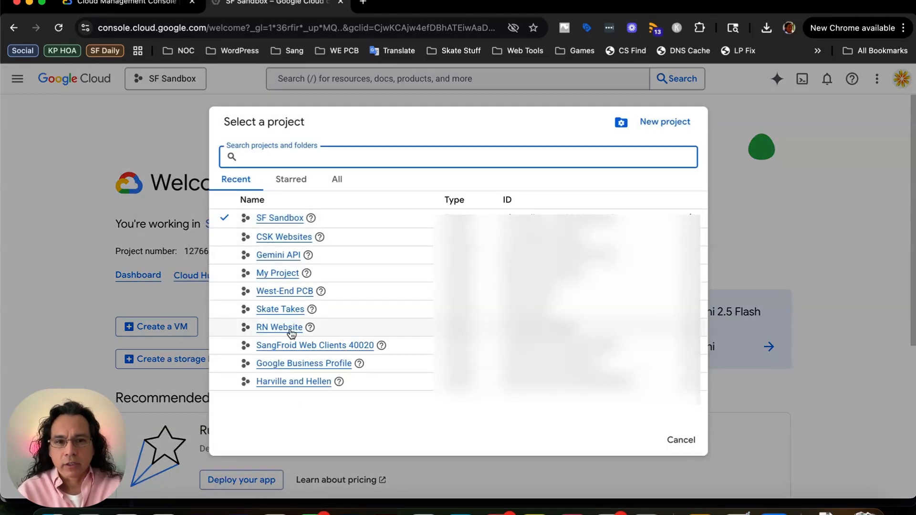
mouse_move(279, 205)
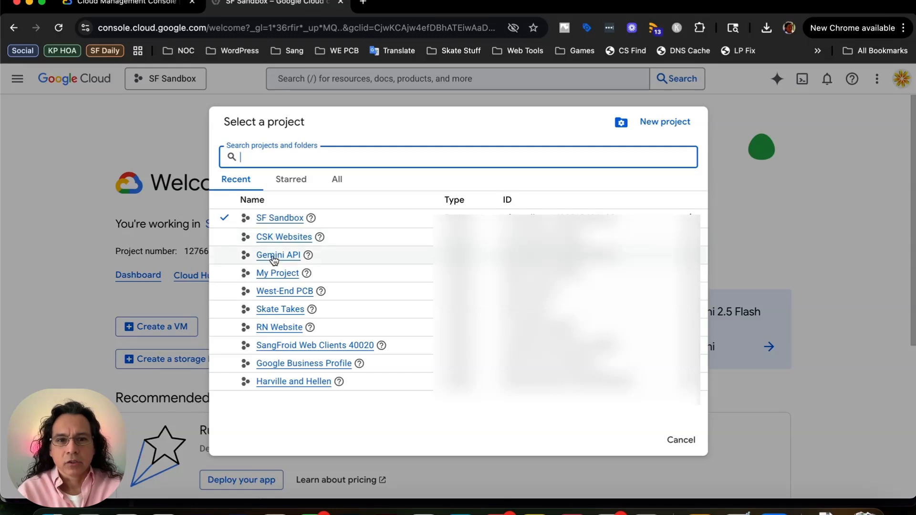
click(278, 255)
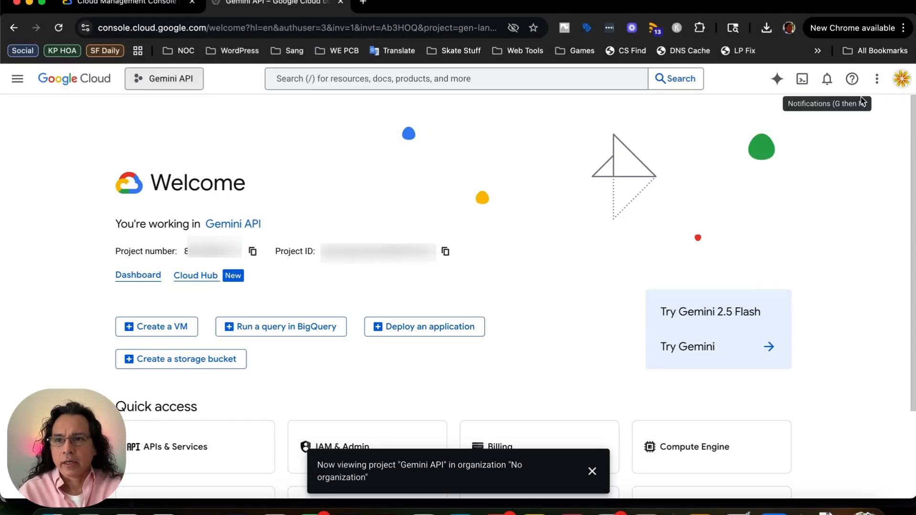
Go to Project settings and then the IAM page for Gemini API.
click(877, 78)
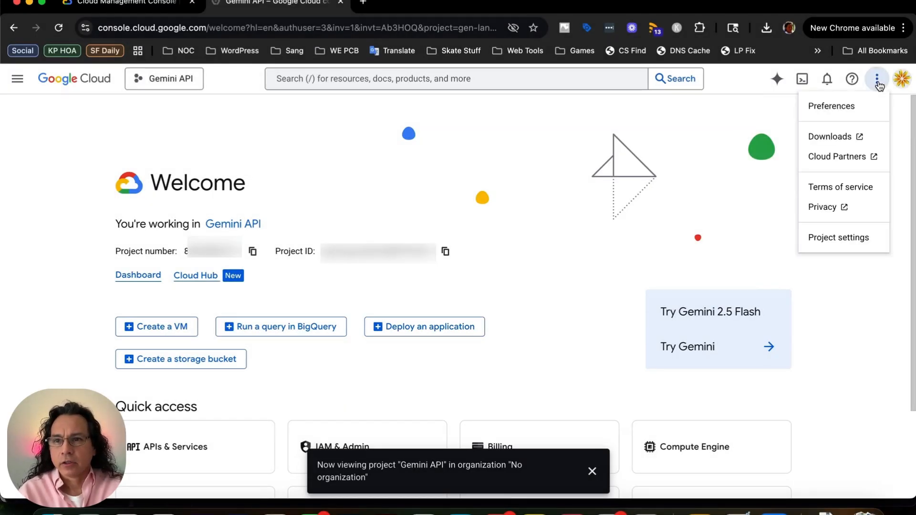
click(837, 237)
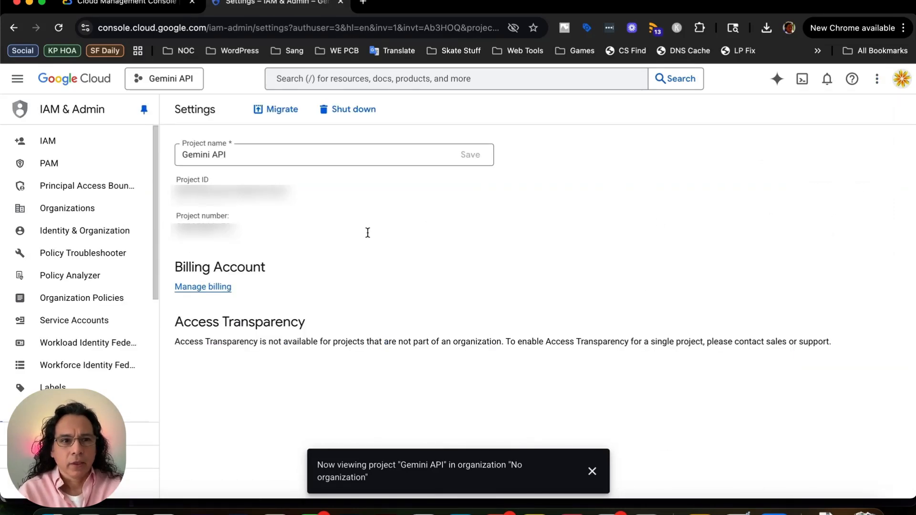
click(48, 141)
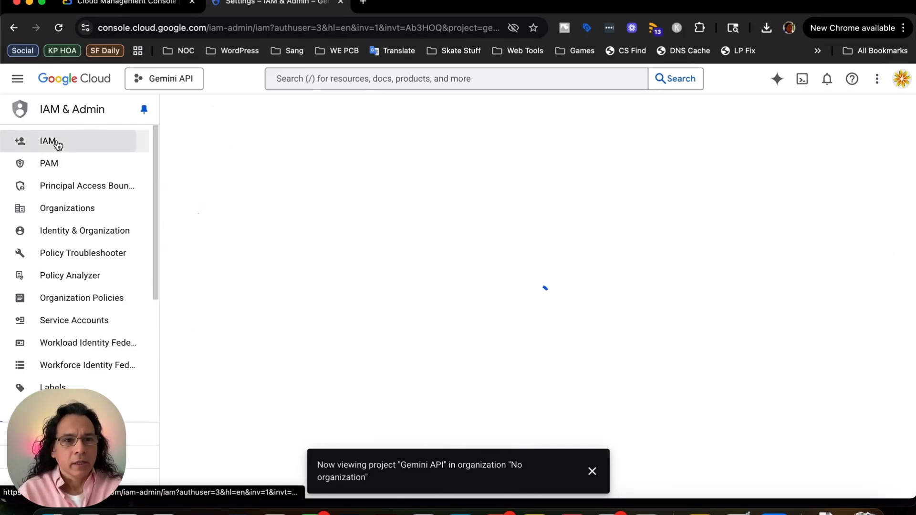
click(47, 141)
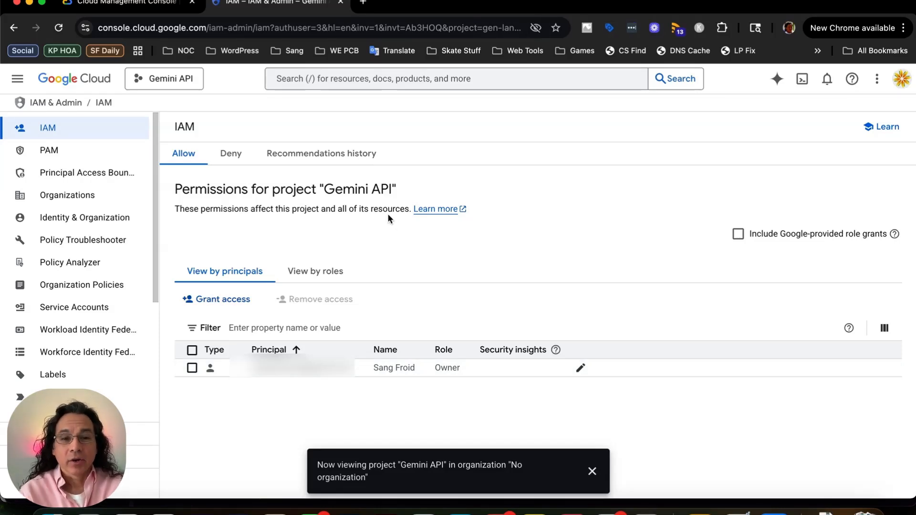
mouse_move(296, 233)
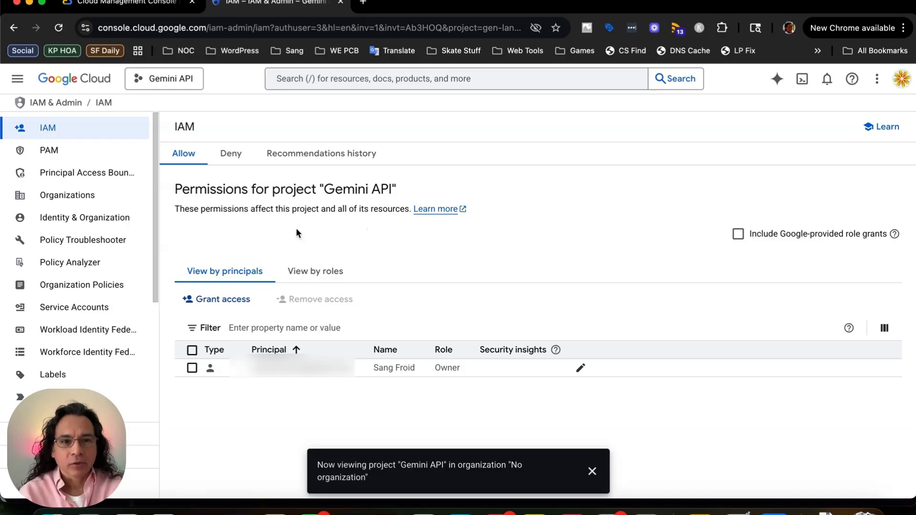
Start a Grant access entry for a new principal with the Basic > Editor role.
click(215, 299)
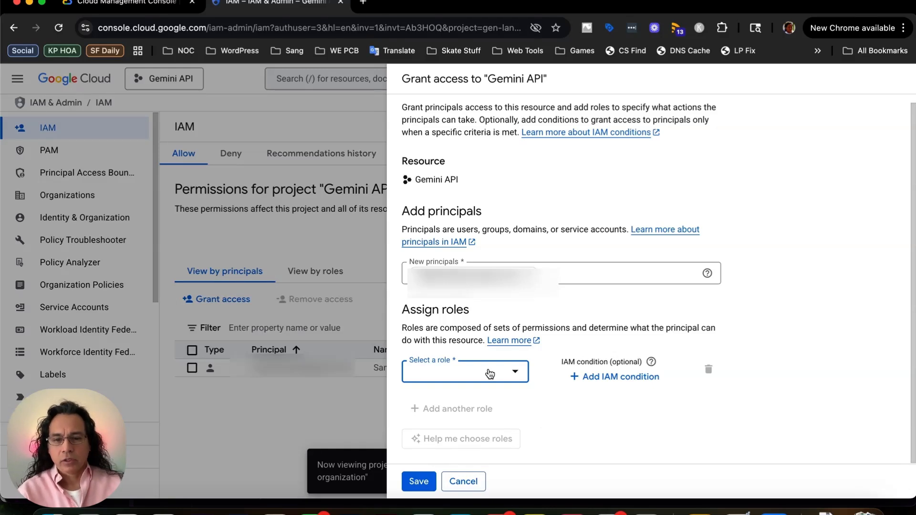
click(465, 370)
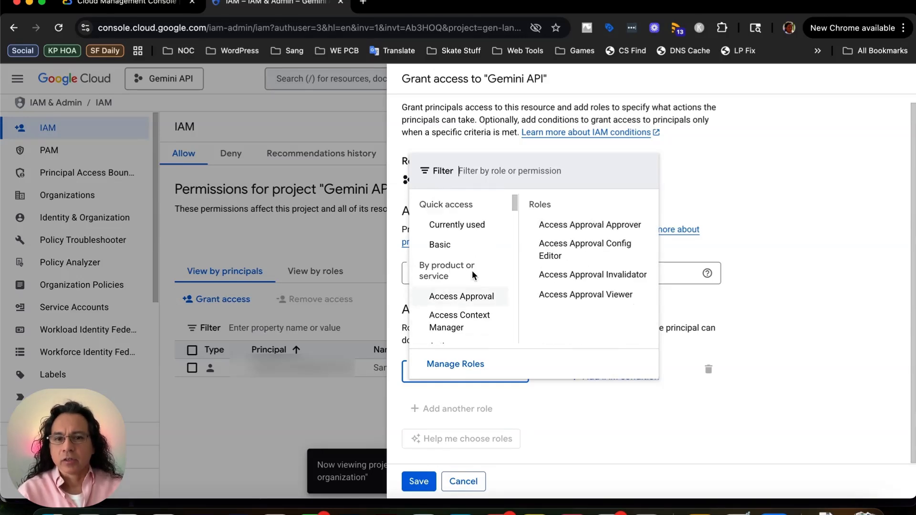
click(440, 244)
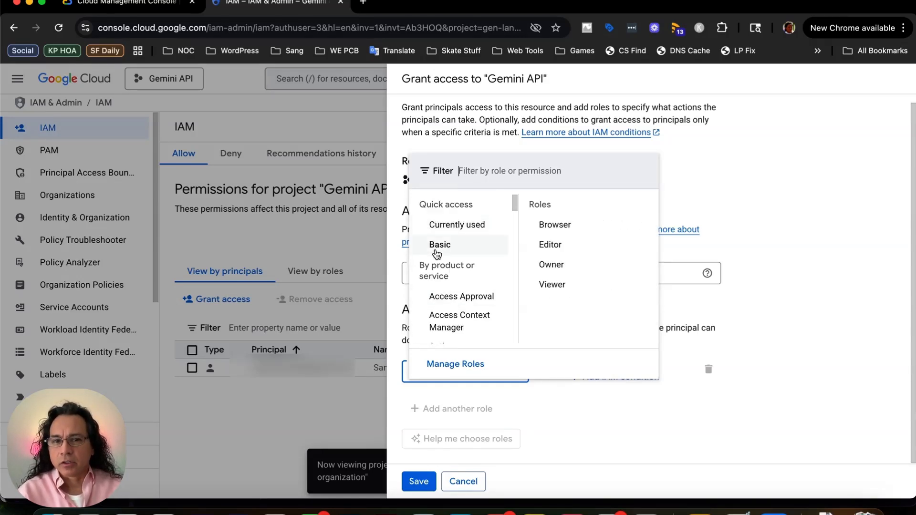
mouse_move(550, 245)
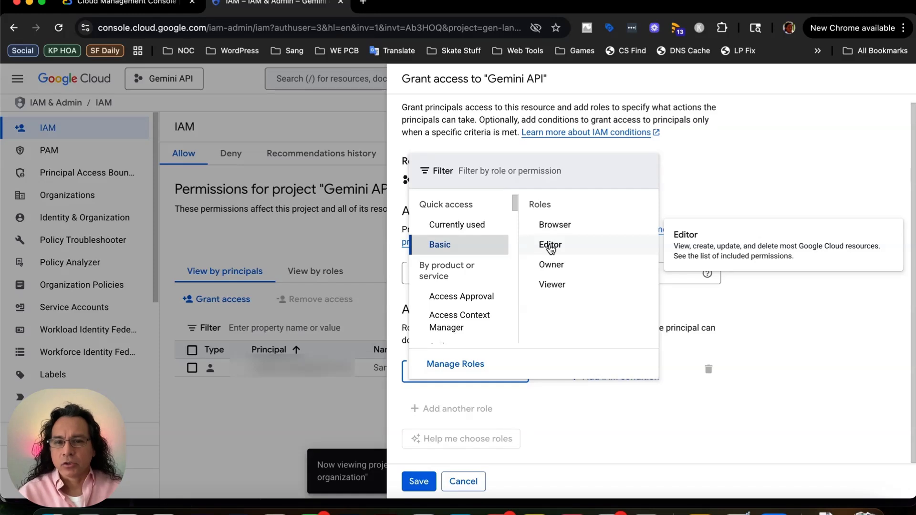
click(549, 244)
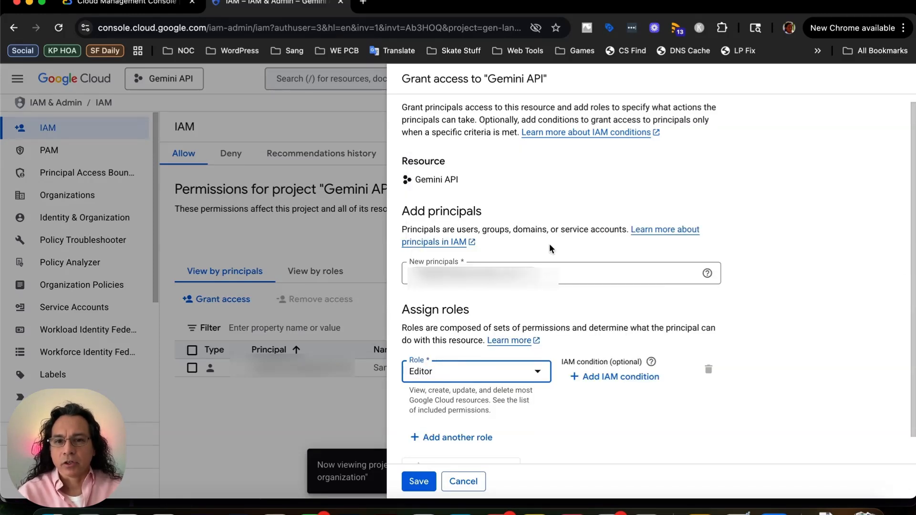
scroll(down, 3)
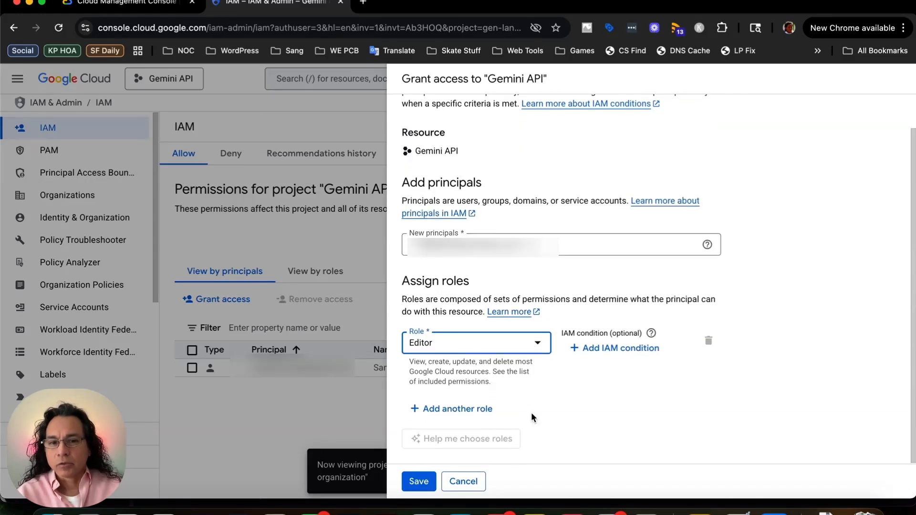
click(419, 481)
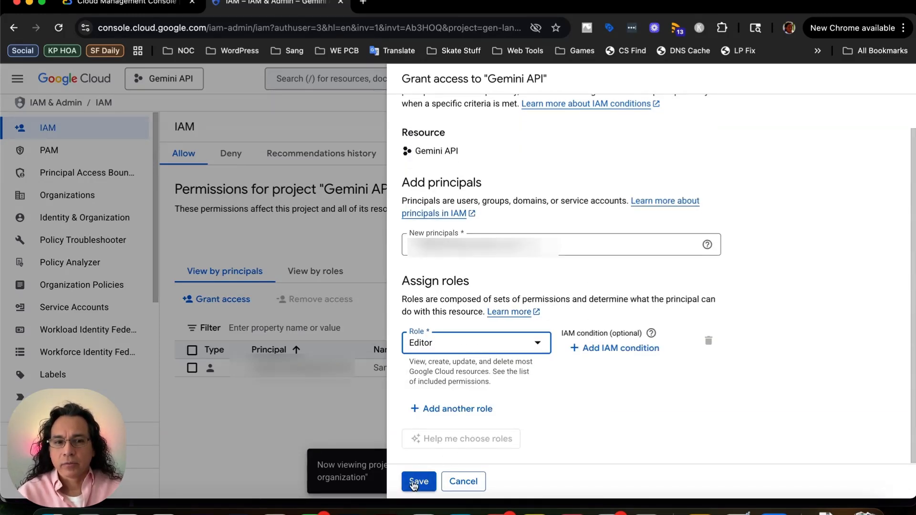
Save the Editor access grant for the new principal.
click(418, 481)
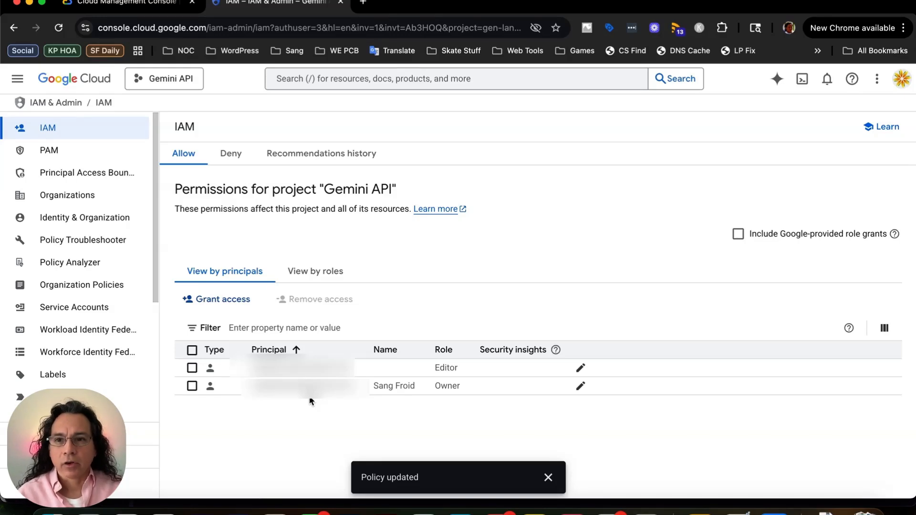
mouse_move(284, 338)
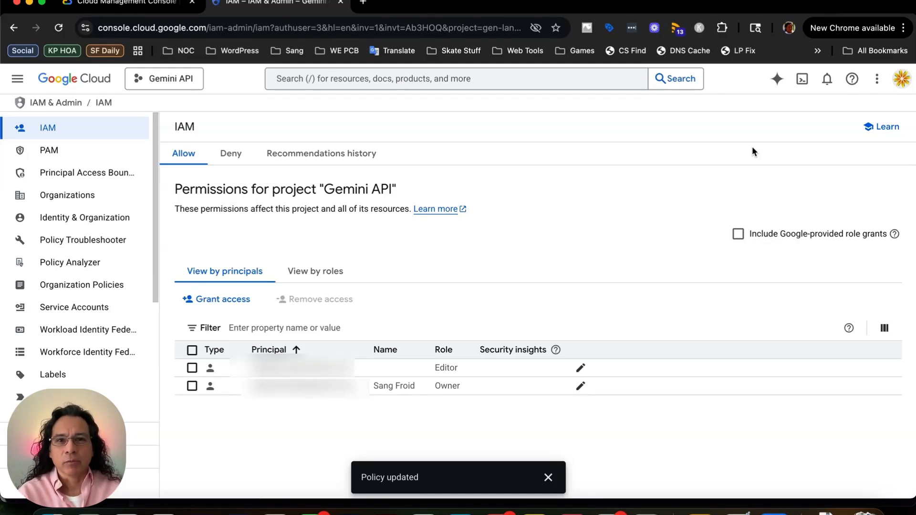
mouse_move(565, 258)
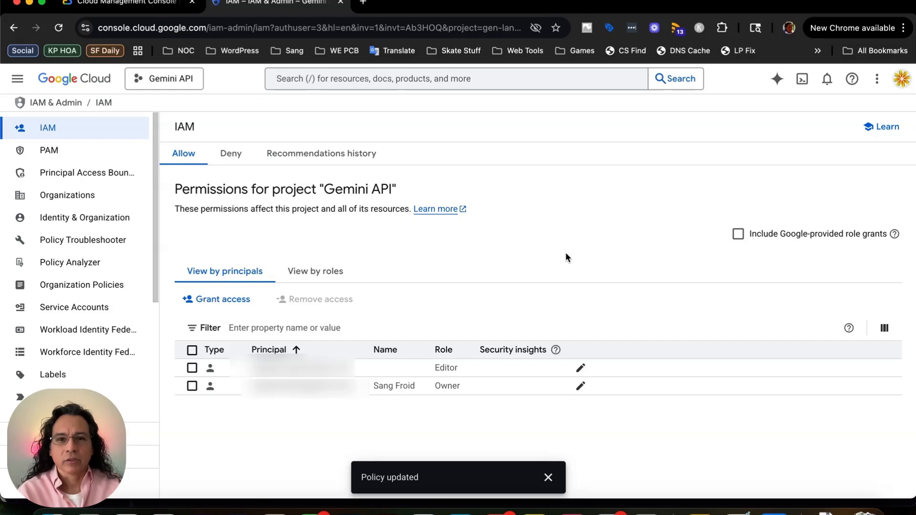
mouse_move(670, 424)
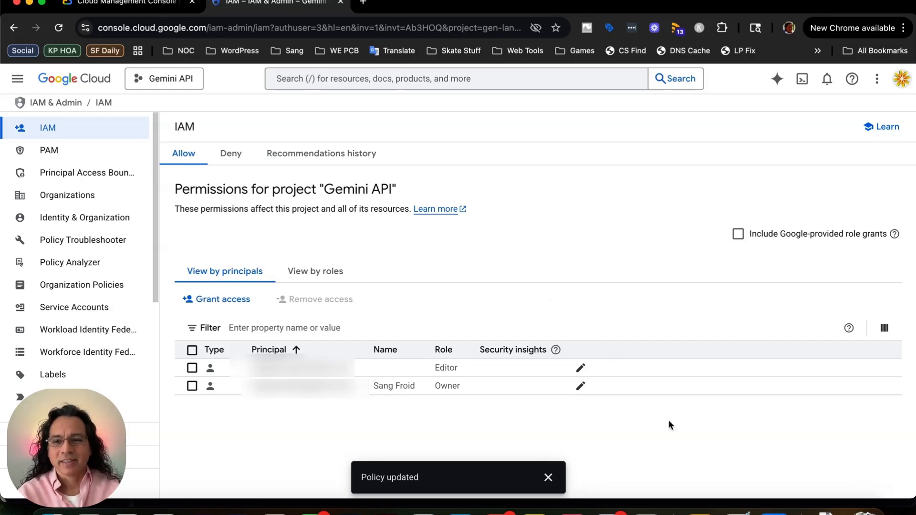